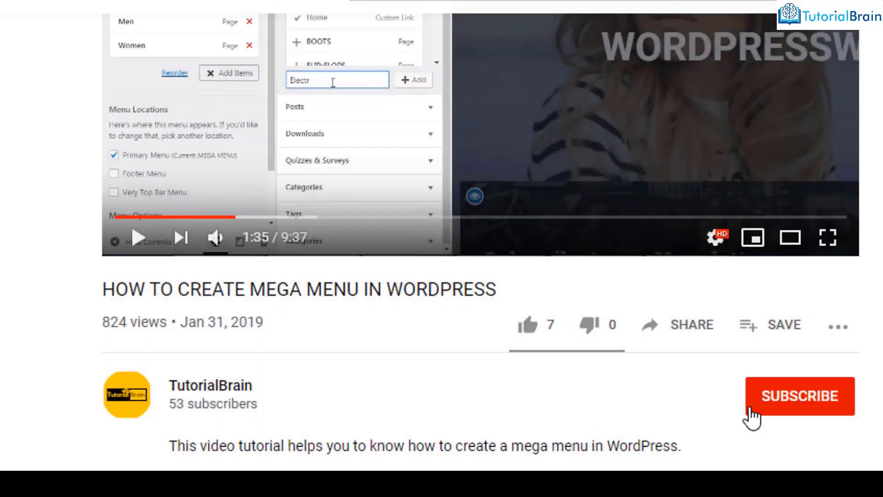
# Step: Scroll the AdventureWorks sample databases article to its table of OLTP backup downloads
pyautogui.click(798, 396)
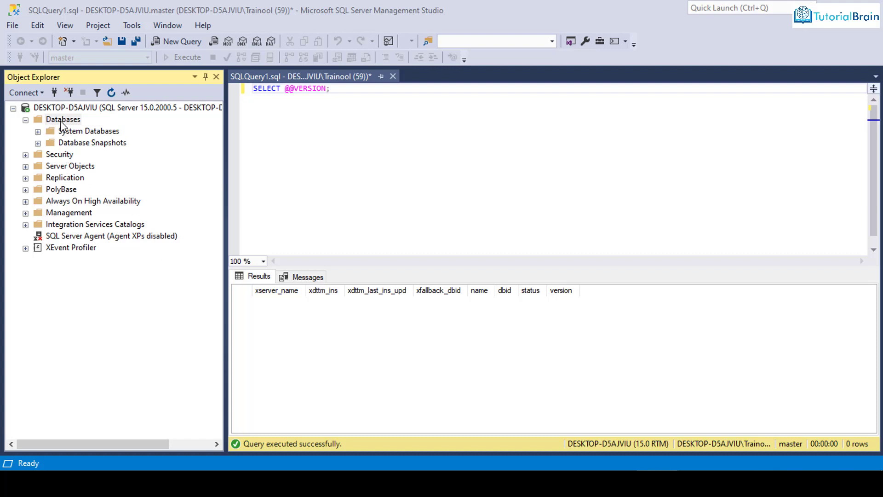
pyautogui.moveTo(65, 135)
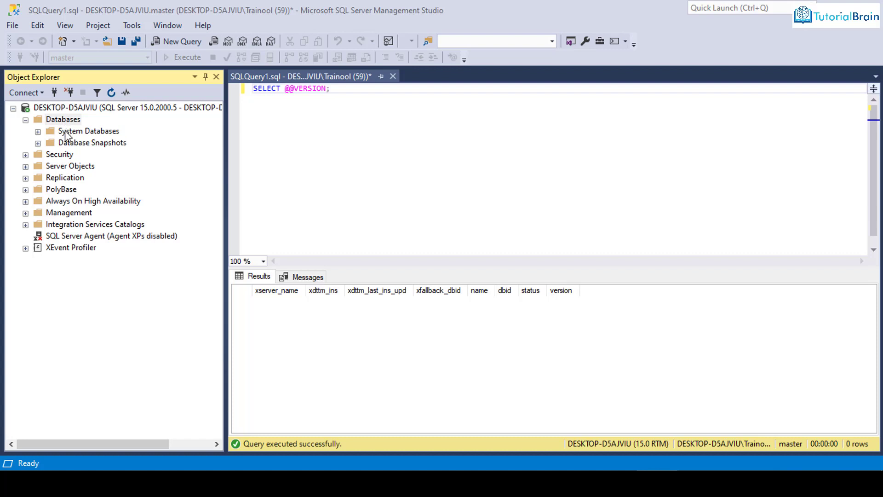
pyautogui.moveTo(68, 148)
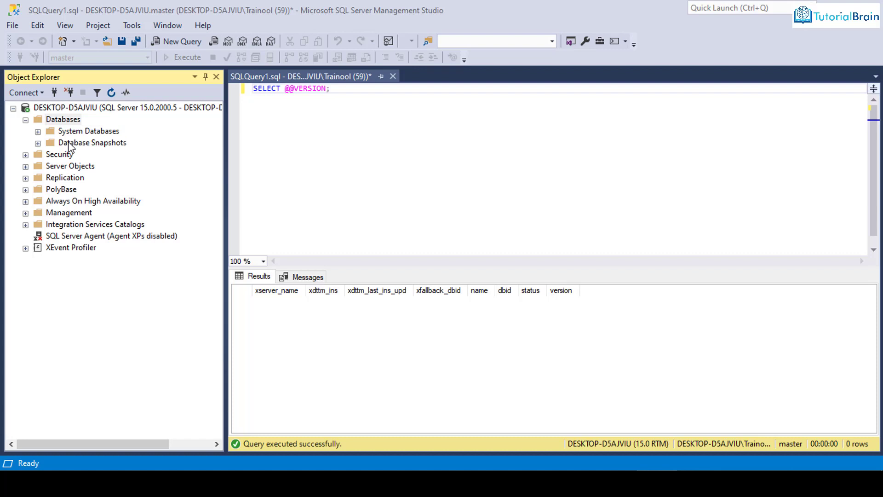
pyautogui.moveTo(71, 146)
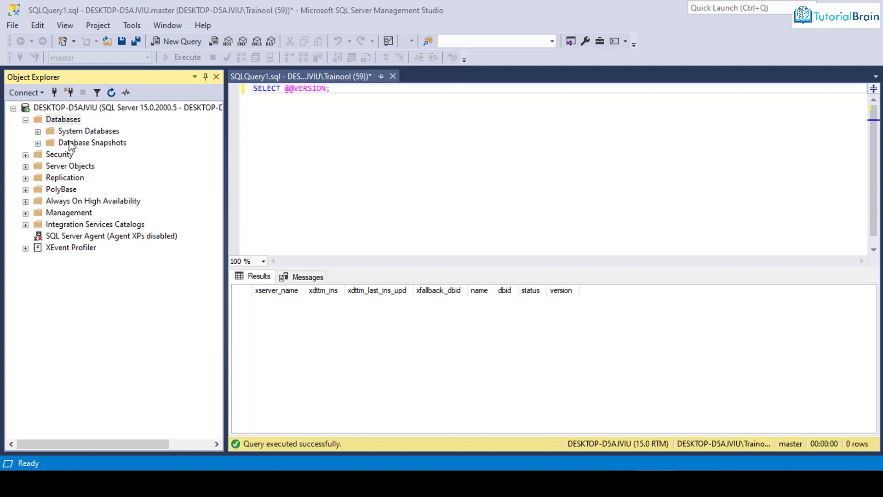
pyautogui.moveTo(80, 141)
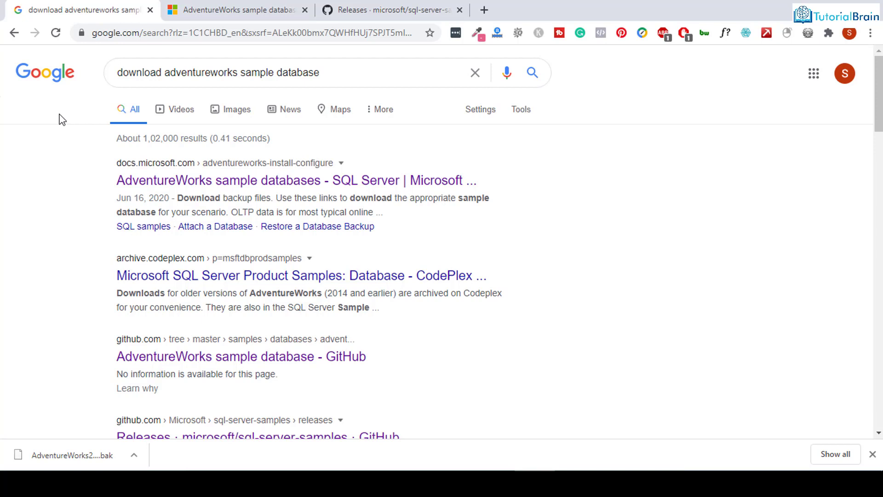
pyautogui.doubleClick(281, 73)
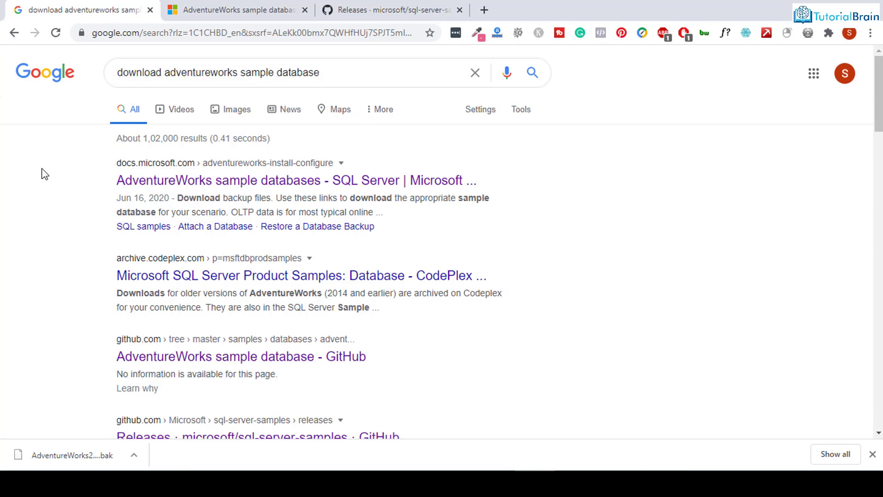
pyautogui.moveTo(171, 180)
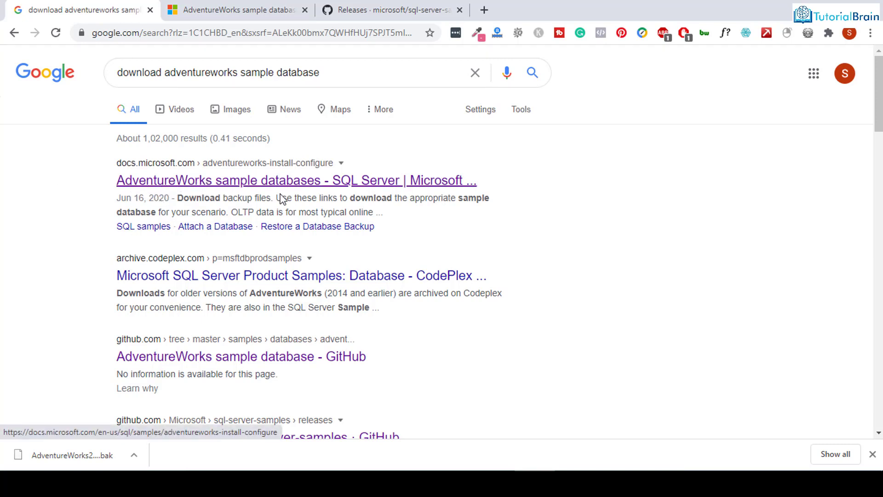
pyautogui.moveTo(347, 188)
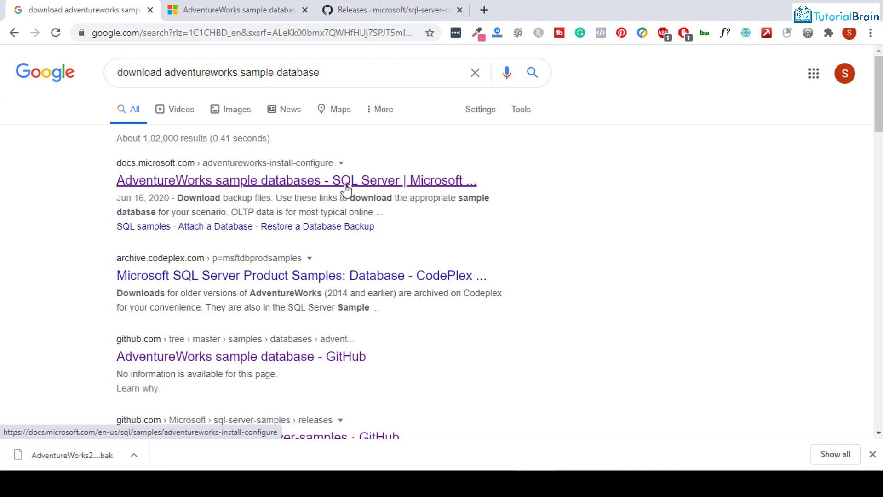
pyautogui.scroll(-3)
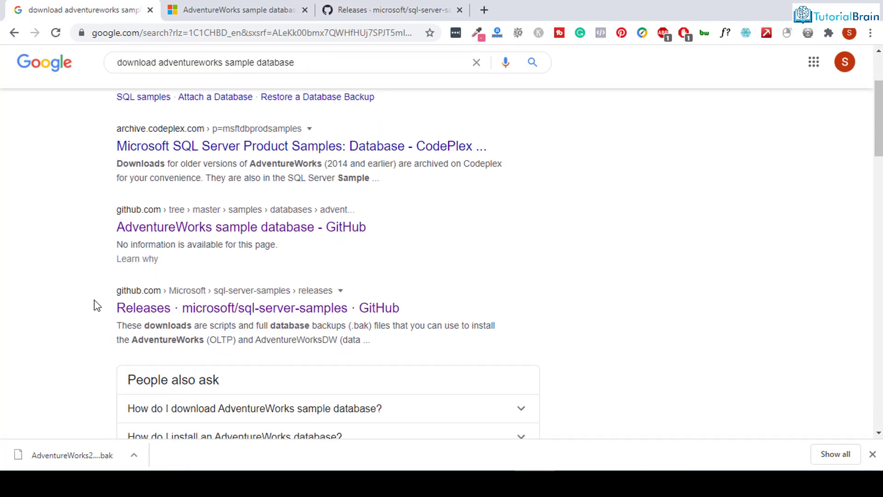
pyautogui.moveTo(143, 308)
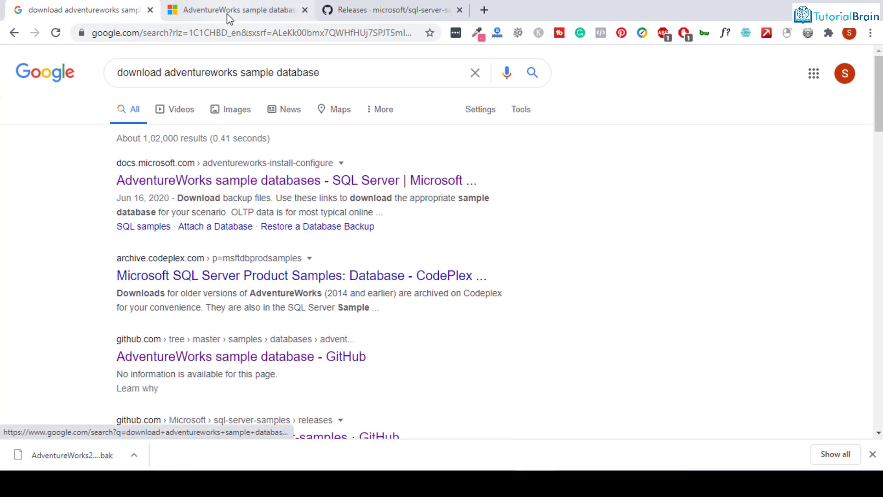
pyautogui.click(237, 10)
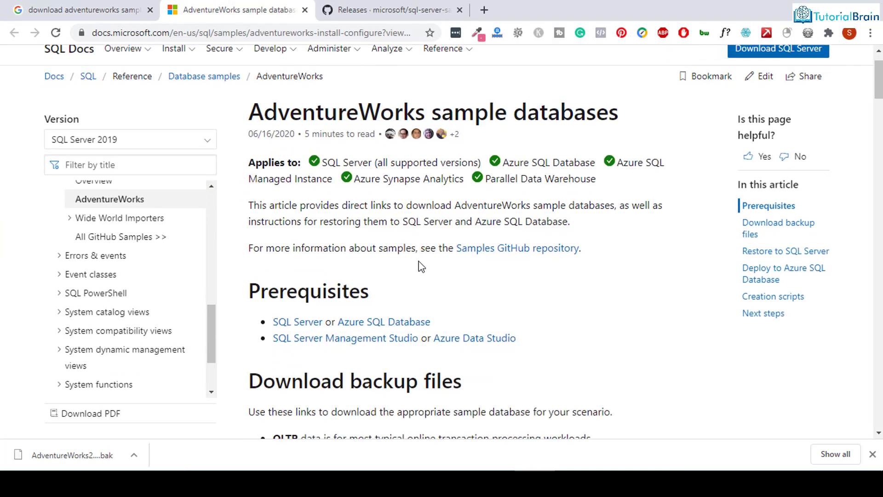
pyautogui.scroll(-3)
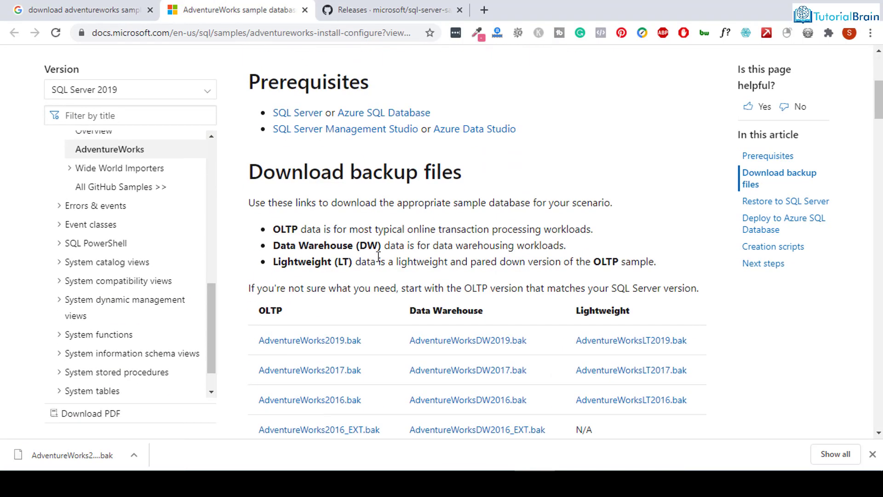
pyautogui.doubleClick(286, 229)
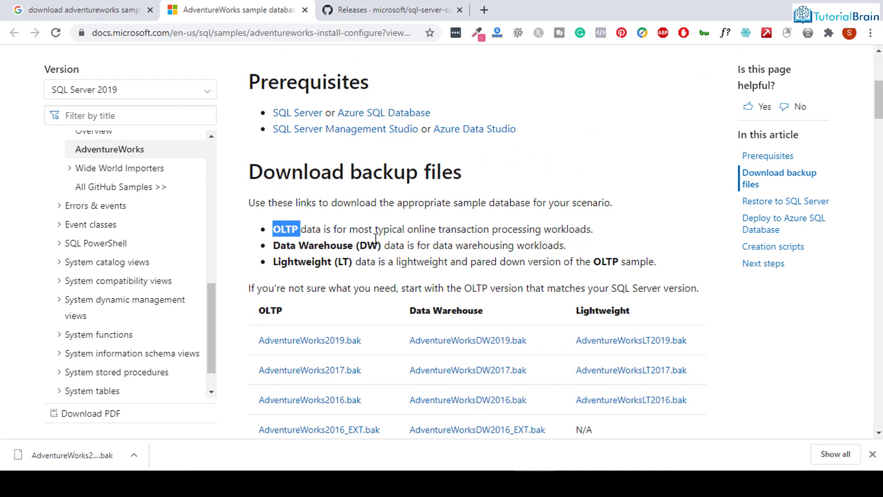
pyautogui.moveTo(298, 263)
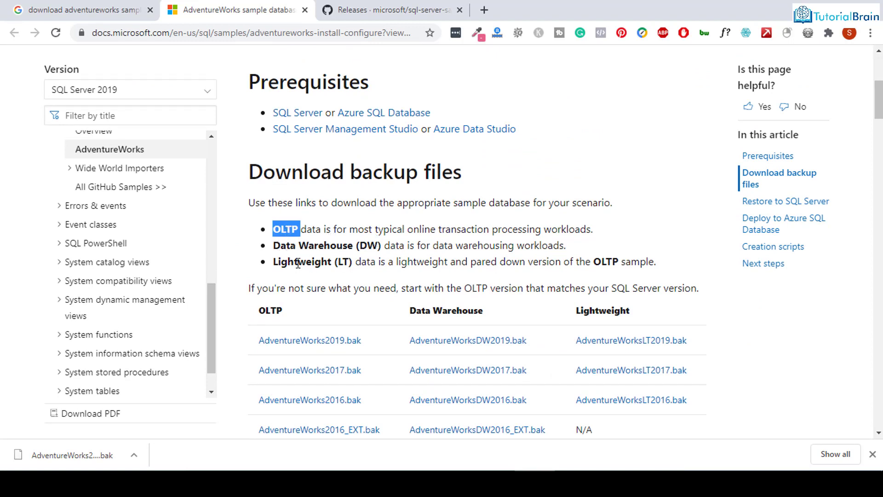
pyautogui.scroll(-3)
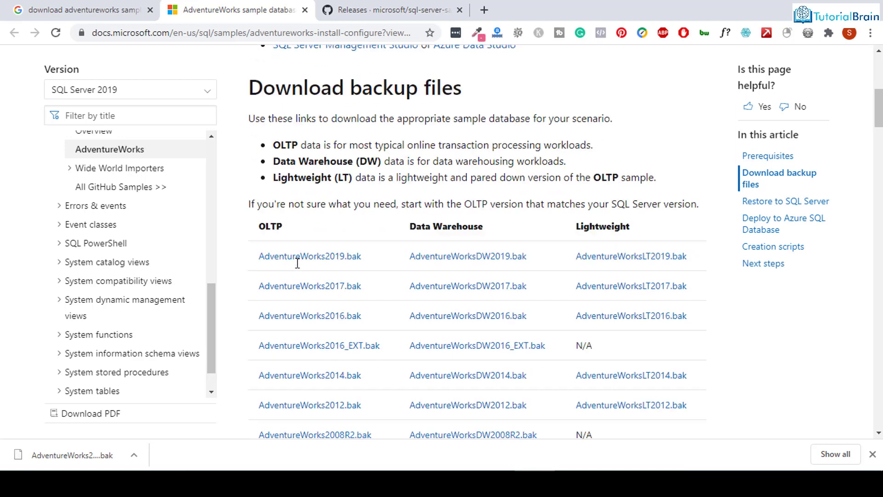
pyautogui.scroll(-3)
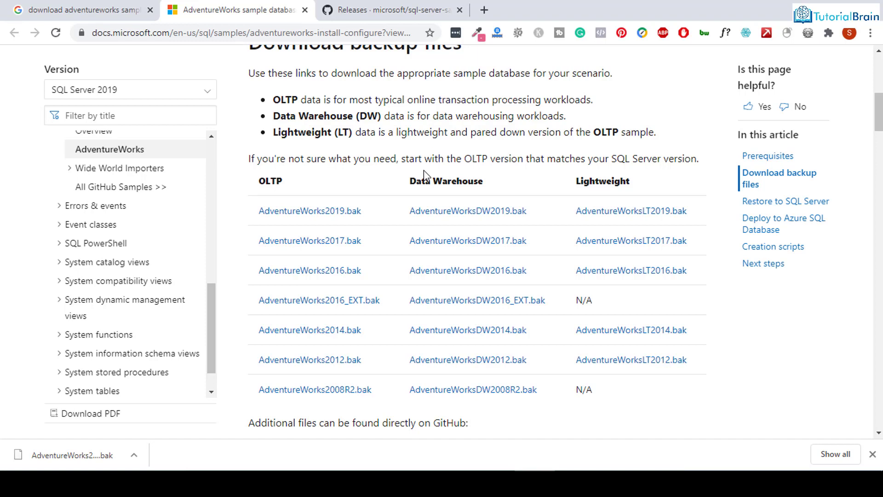
pyautogui.moveTo(380, 175)
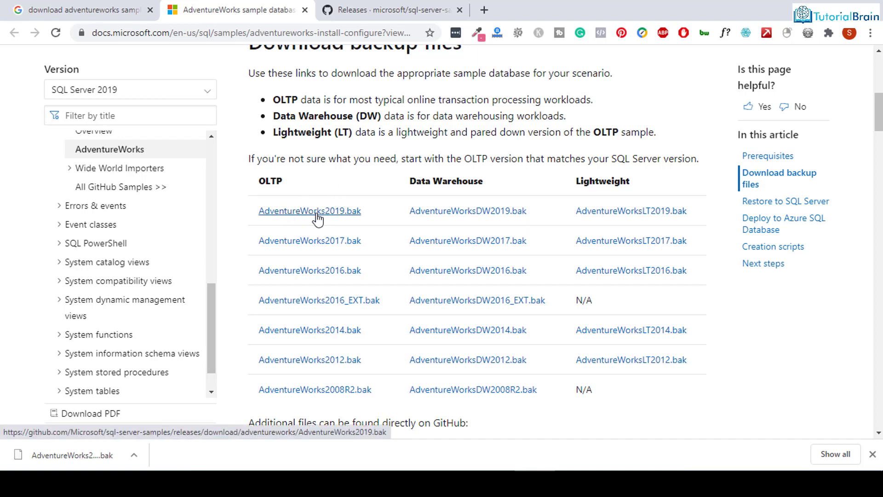
pyautogui.moveTo(341, 188)
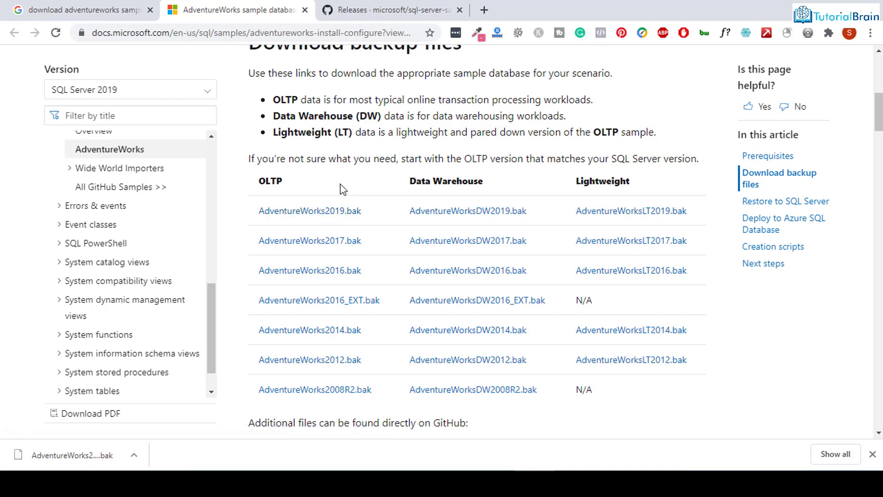
pyautogui.moveTo(344, 190)
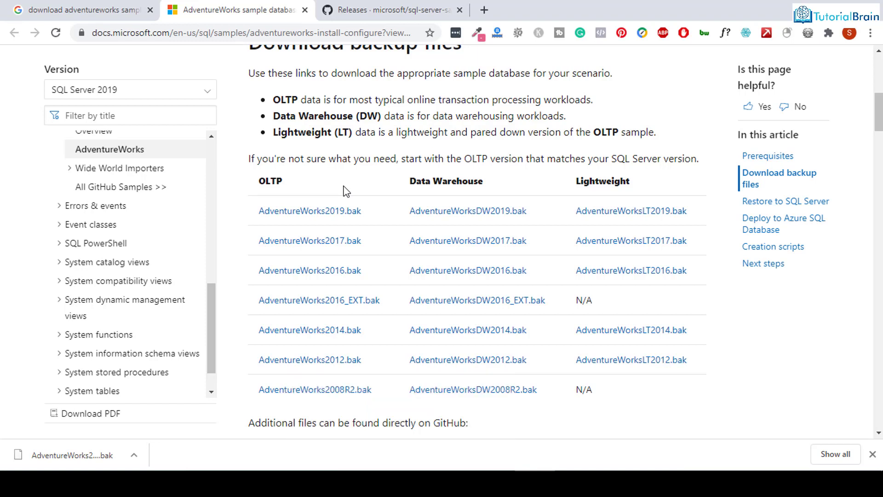
pyautogui.moveTo(309, 240)
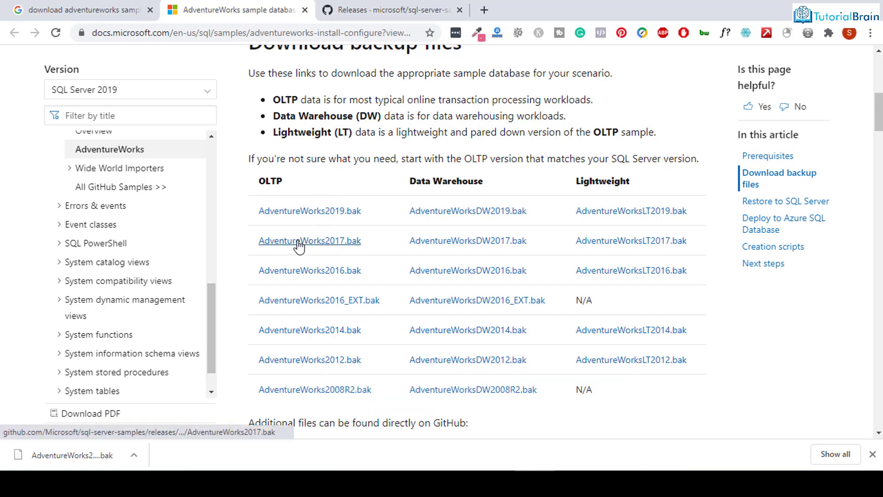
pyautogui.moveTo(321, 172)
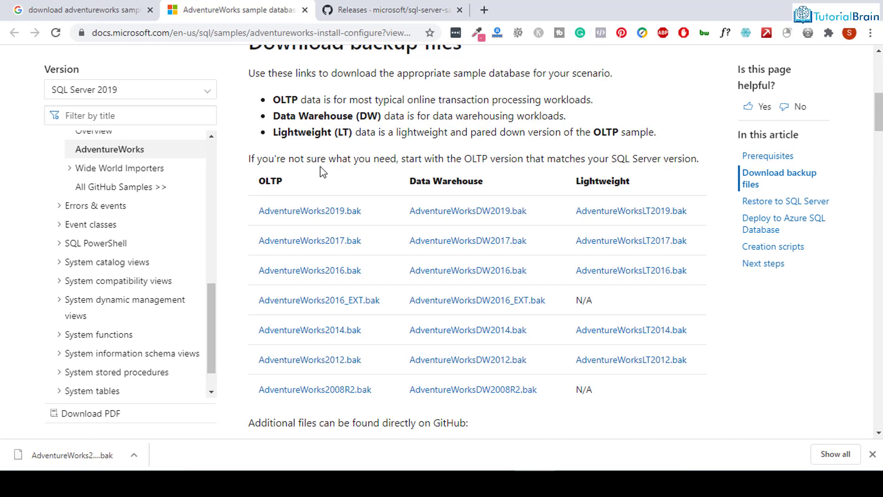
pyautogui.moveTo(309, 359)
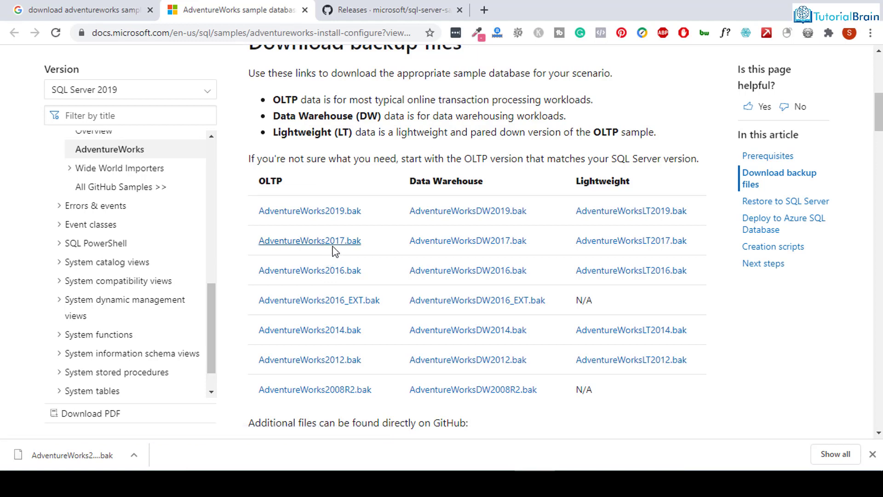
pyautogui.moveTo(309, 240)
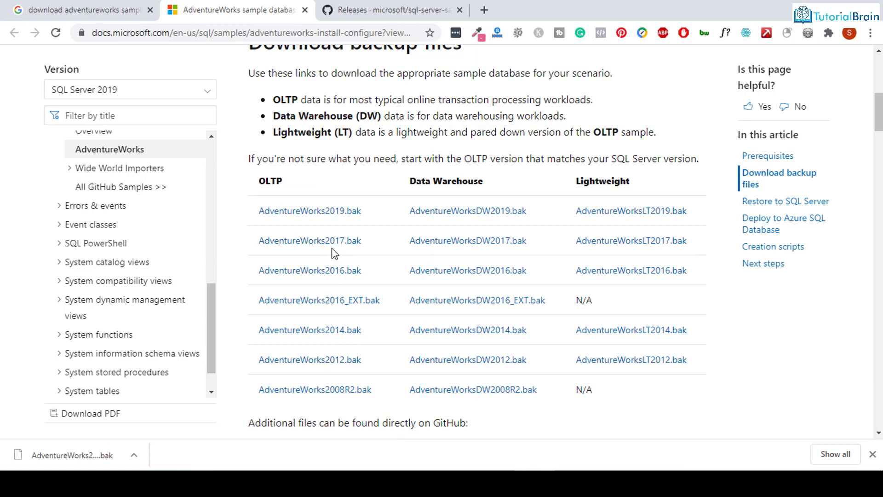
pyautogui.moveTo(309, 241)
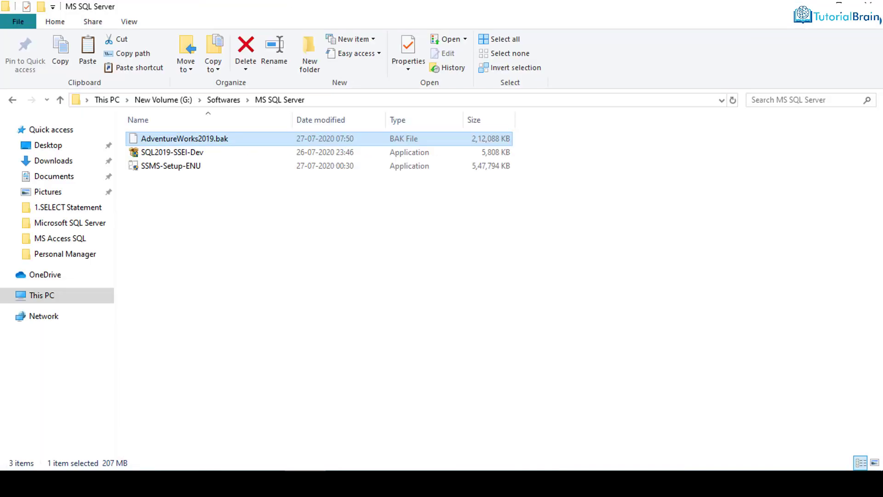
# Step: Select AdventureWorks2019.bak, then browse into the C: drive's Program Files folder
pyautogui.click(314, 262)
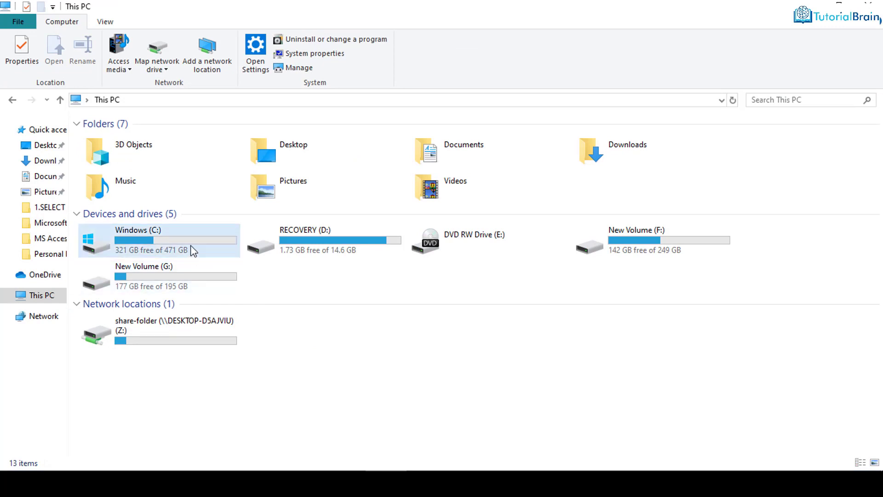
pyautogui.doubleClick(138, 239)
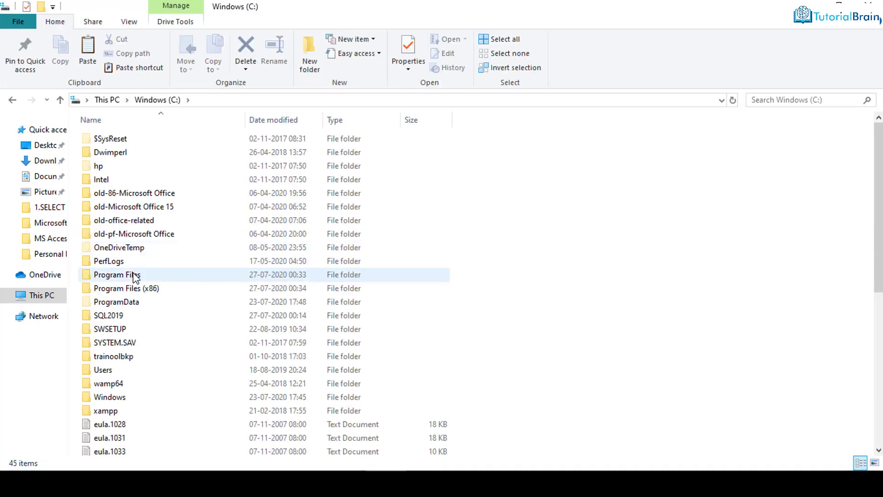
pyautogui.doubleClick(116, 274)
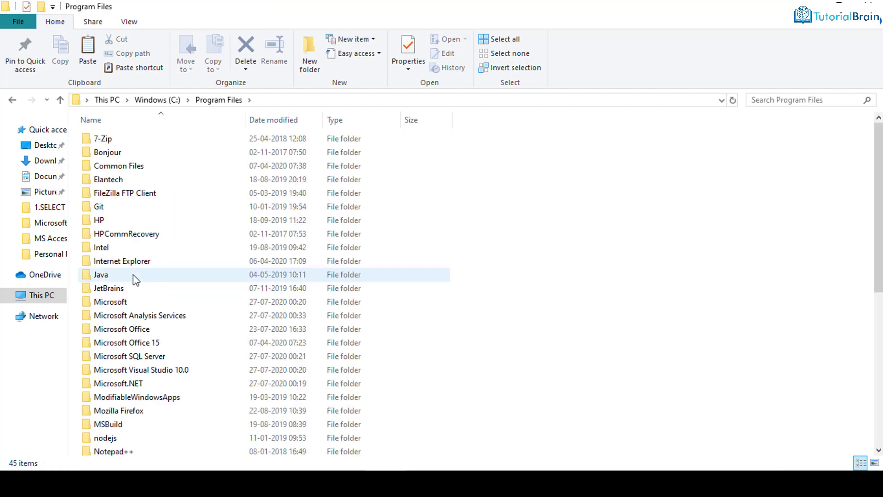
pyautogui.doubleClick(130, 355)
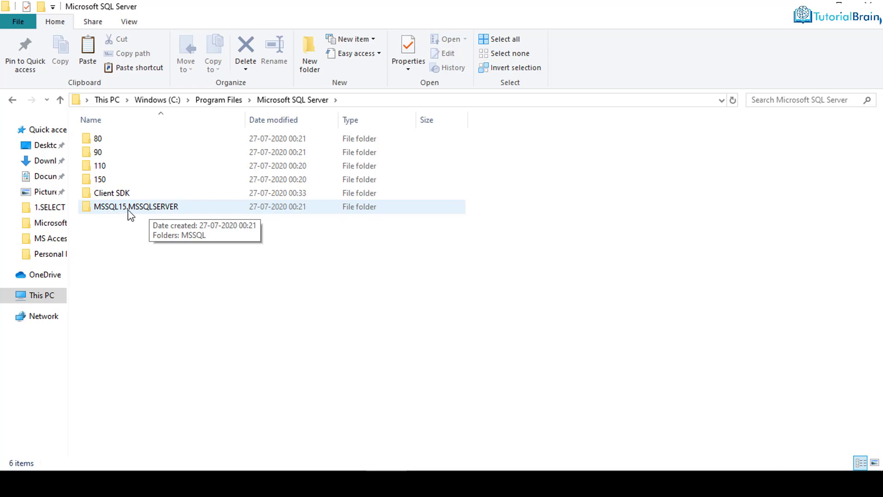
pyautogui.moveTo(139, 208)
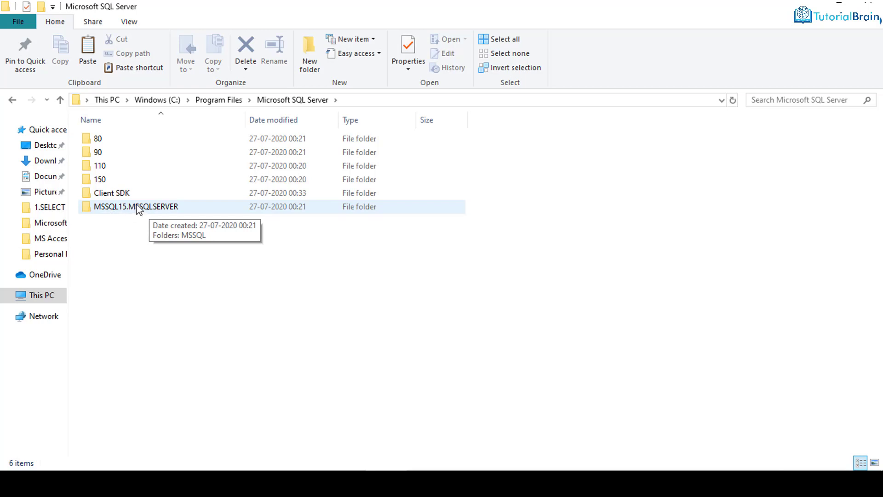
# Step: Open MSSQL15.MSSQLSERVER\MSSQL\Backup and grant permanent access to it
pyautogui.doubleClick(135, 206)
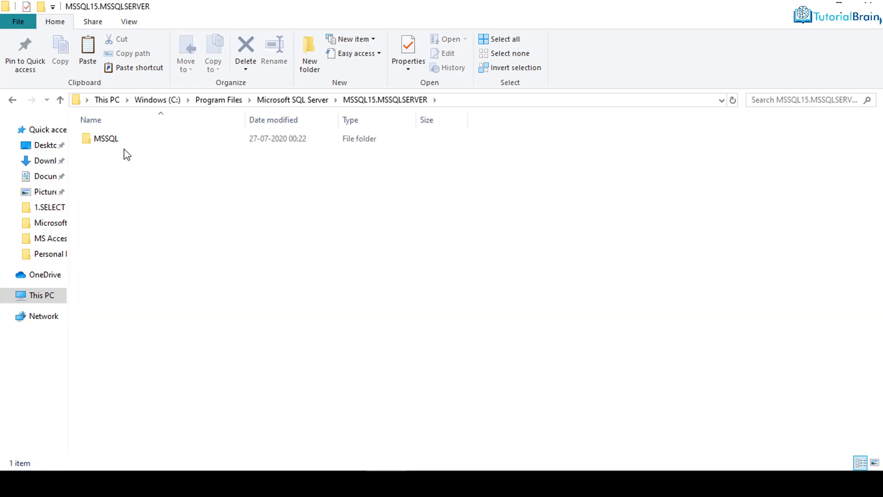
pyautogui.doubleClick(106, 138)
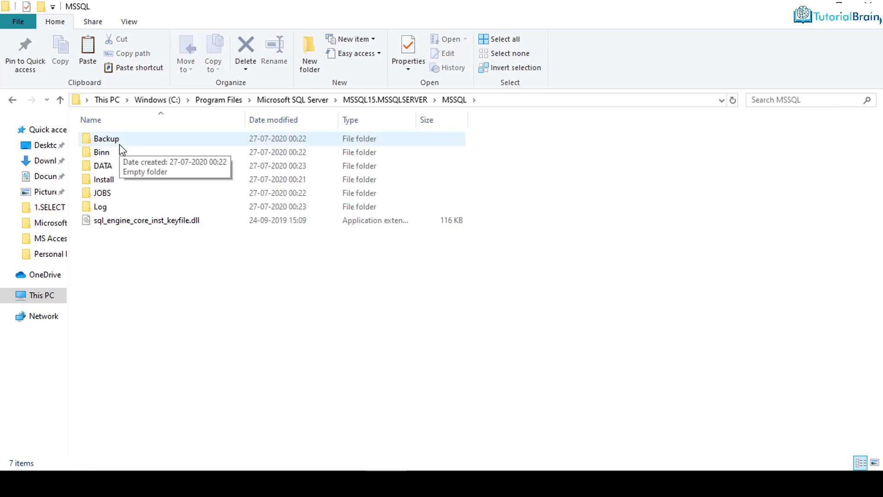
pyautogui.click(105, 138)
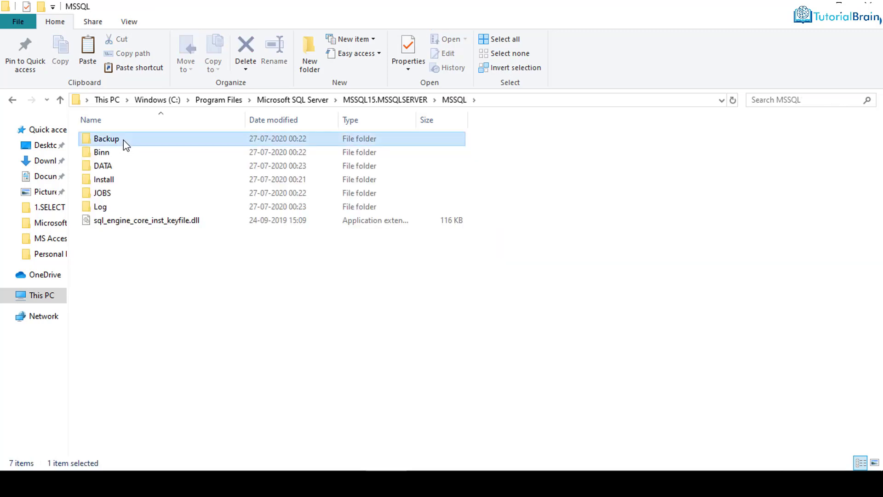
pyautogui.doubleClick(106, 139)
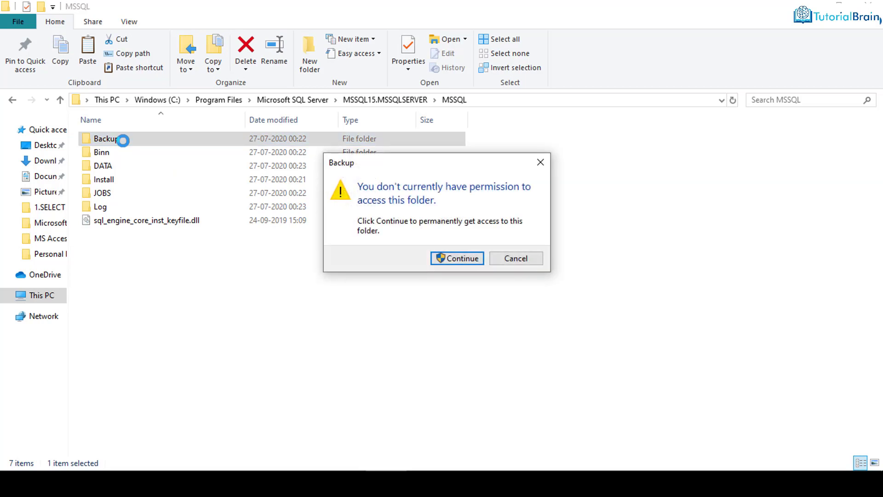
pyautogui.click(457, 258)
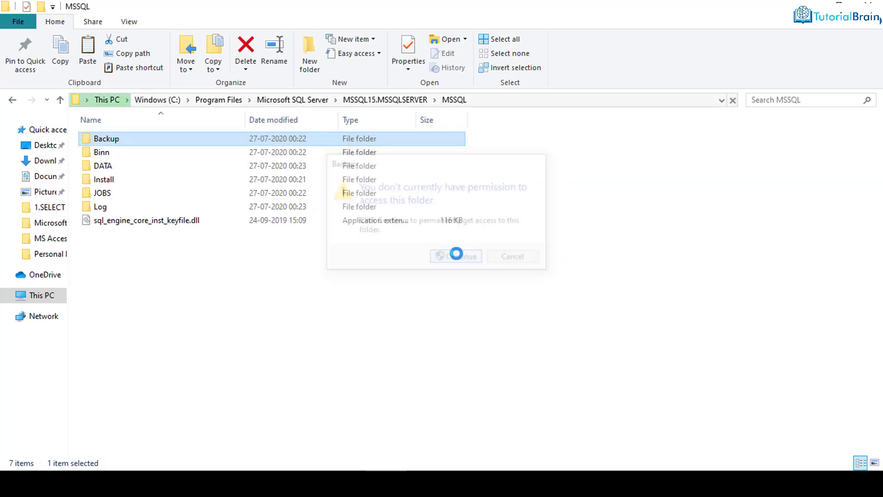
pyautogui.click(456, 257)
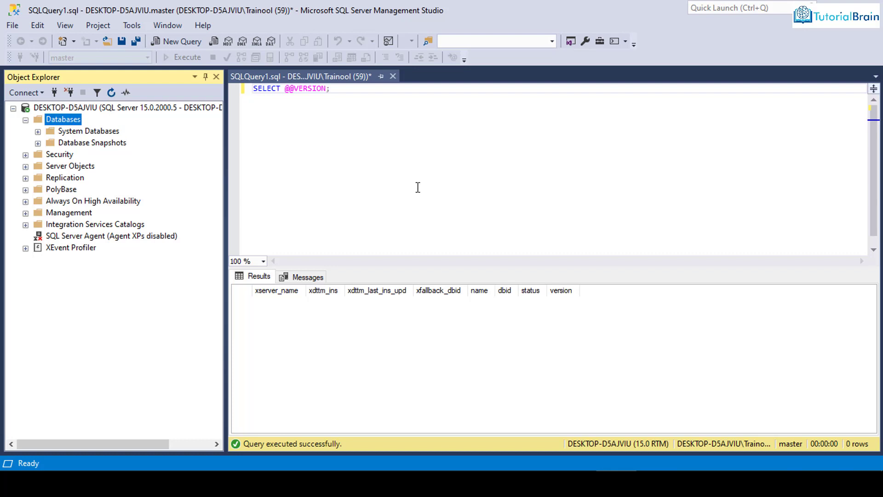
pyautogui.moveTo(101, 108)
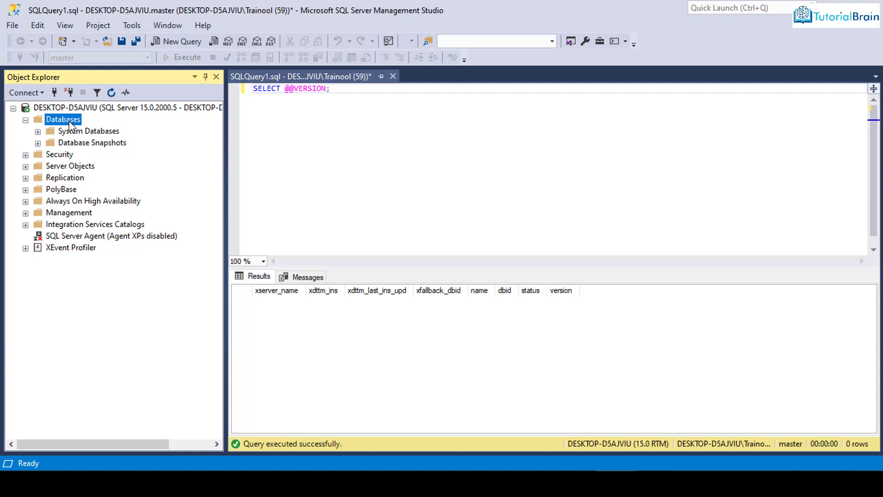
# Step: Open Restore Database from the Databases node with Device as the source
pyautogui.rightClick(62, 118)
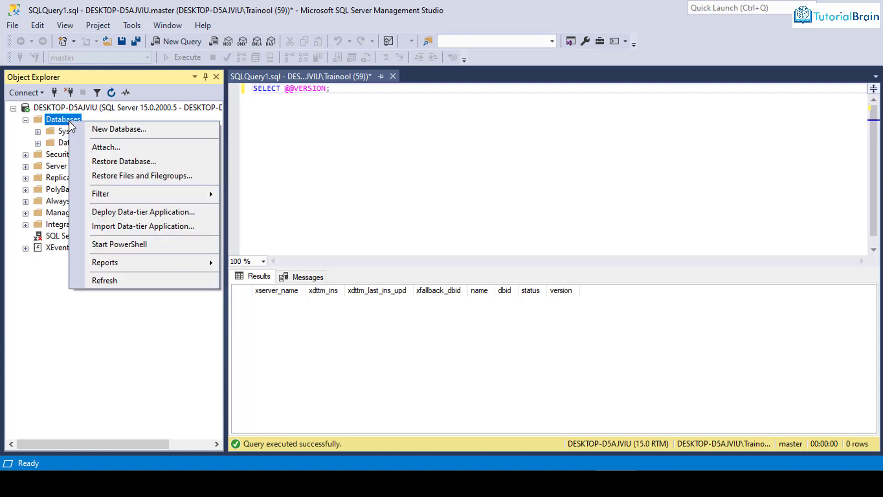
pyautogui.moveTo(124, 161)
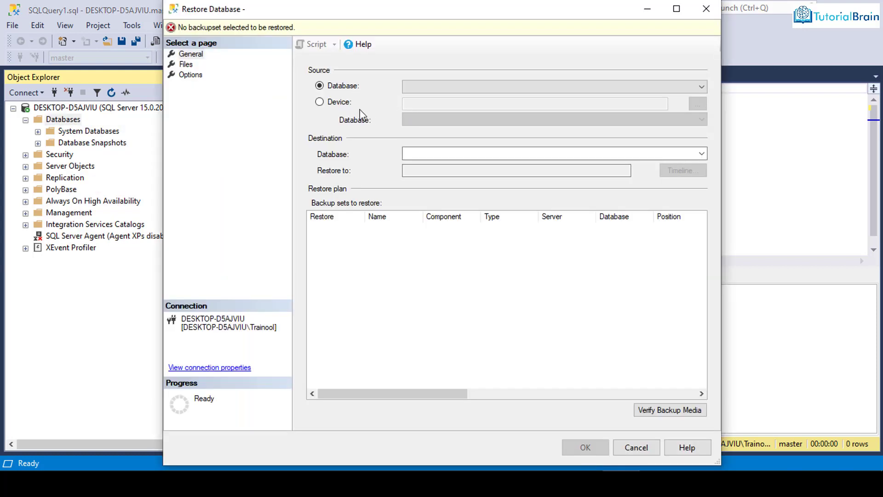
pyautogui.click(319, 102)
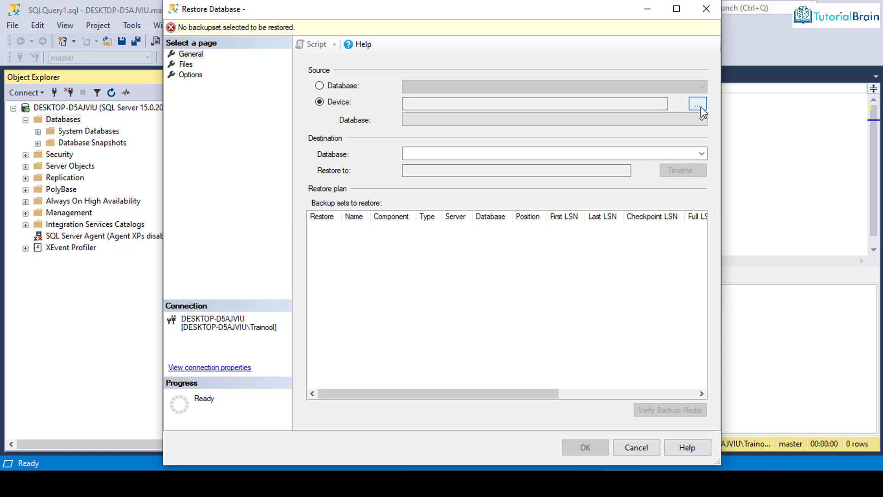
# Step: Open Select backup devices and set the backup media type to File
pyautogui.click(697, 103)
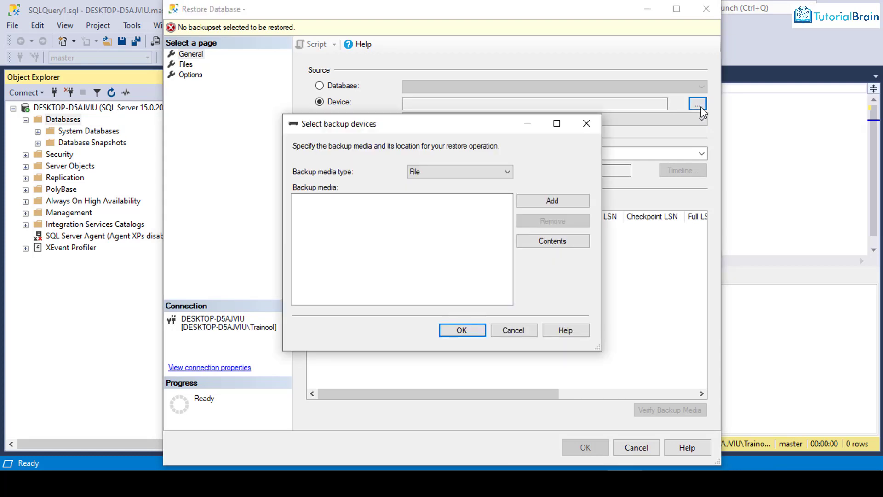
pyautogui.moveTo(355, 177)
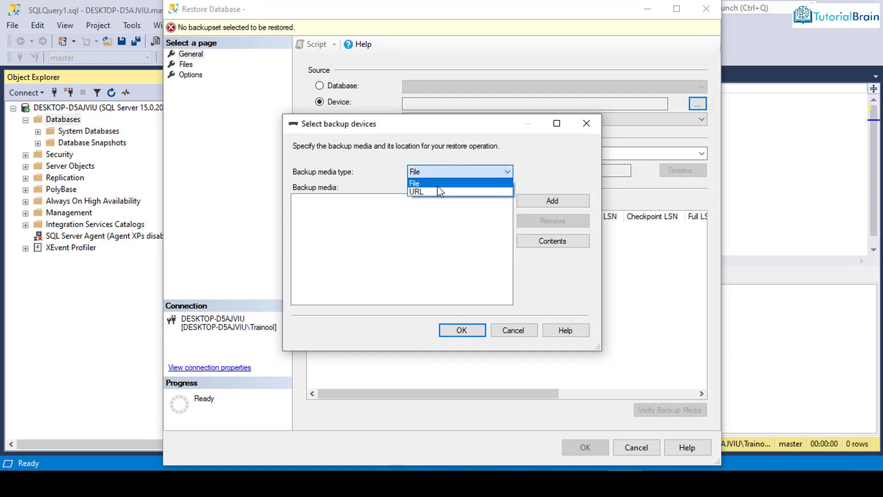
pyautogui.click(413, 182)
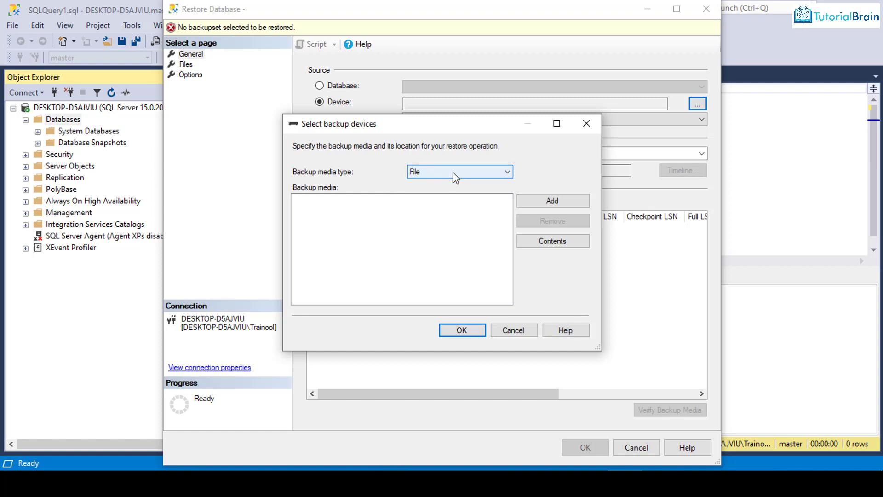
pyautogui.click(458, 171)
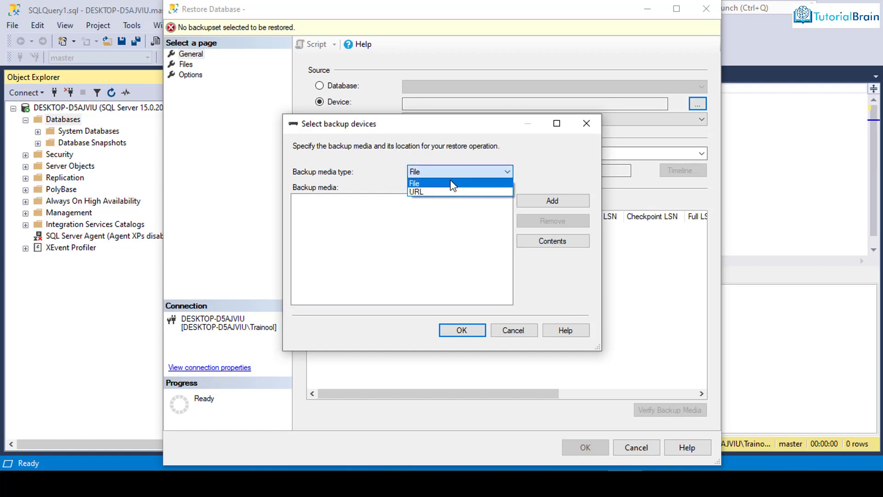
pyautogui.click(414, 182)
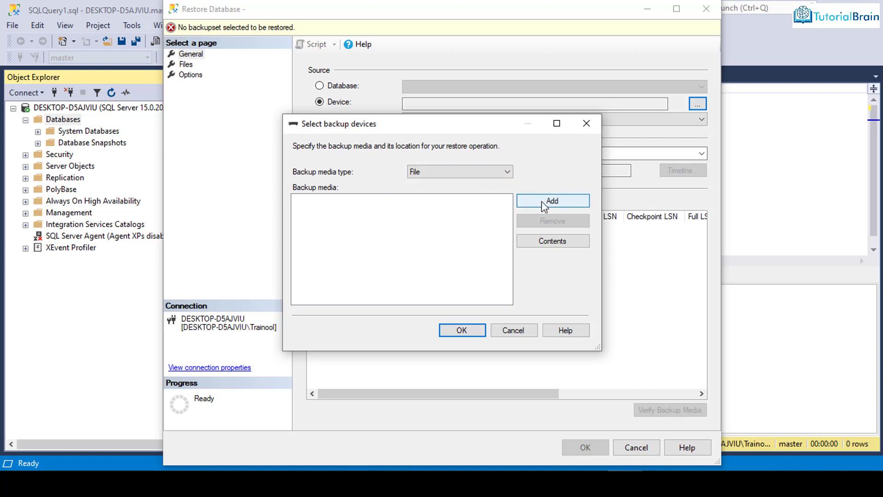
# Step: Add AdventureWorks2019.bak from MSSQL15.MSSQLSERVER\MSSQL\Backup as backup media
pyautogui.click(552, 201)
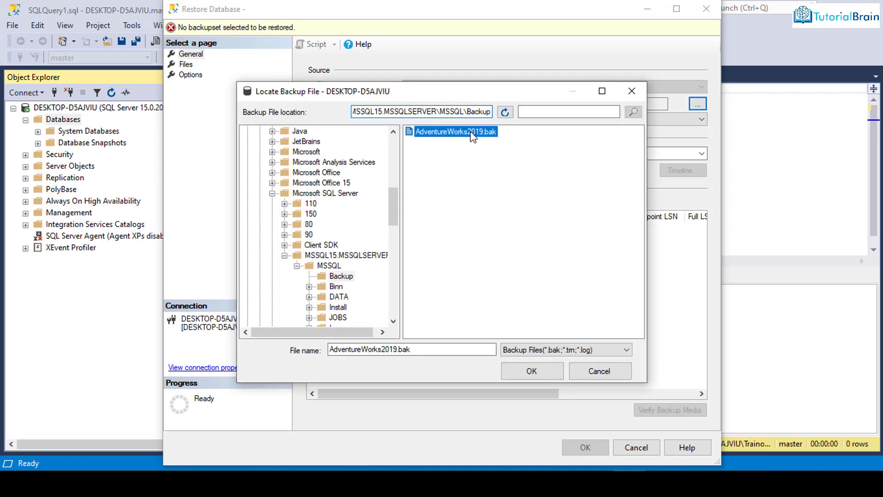
pyautogui.moveTo(467, 144)
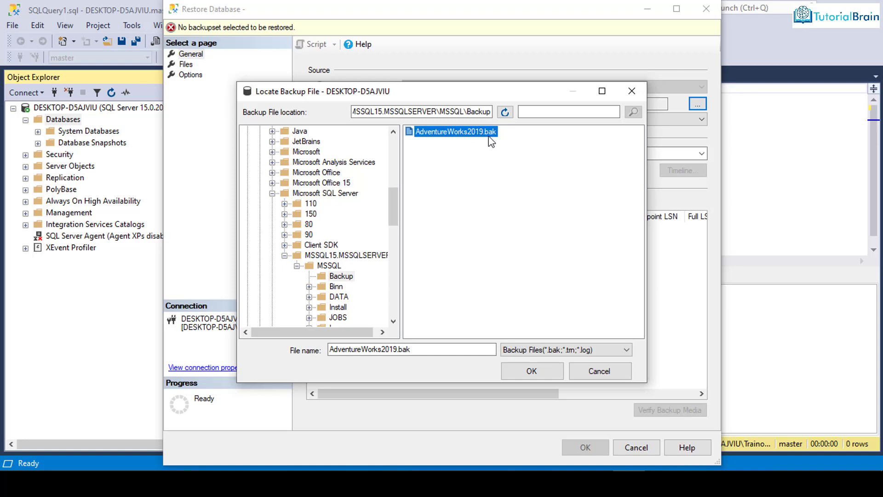
pyautogui.moveTo(505, 112)
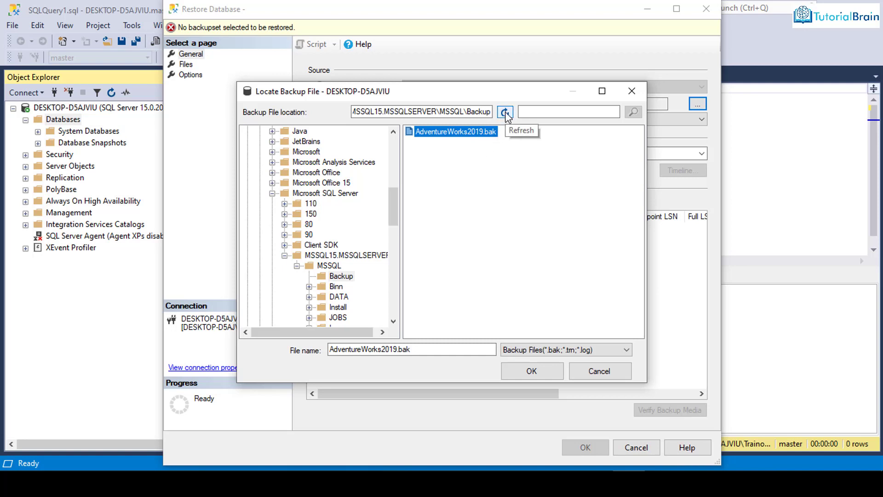
pyautogui.click(505, 111)
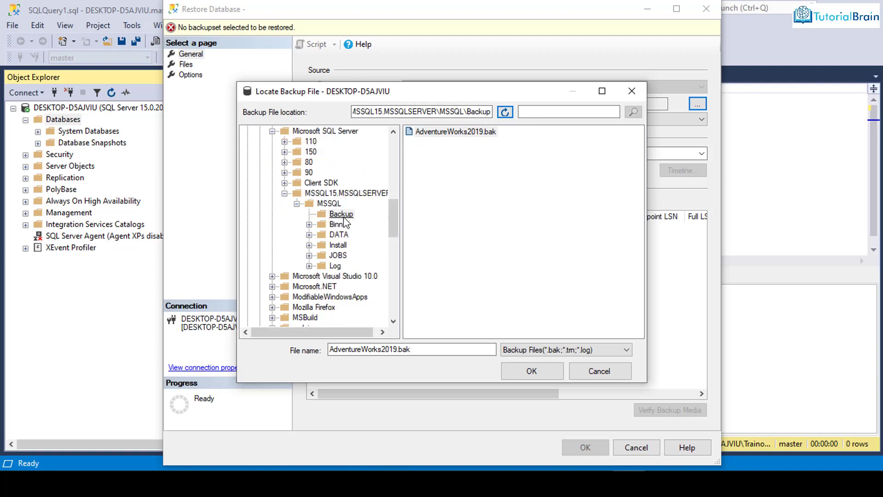
pyautogui.click(340, 213)
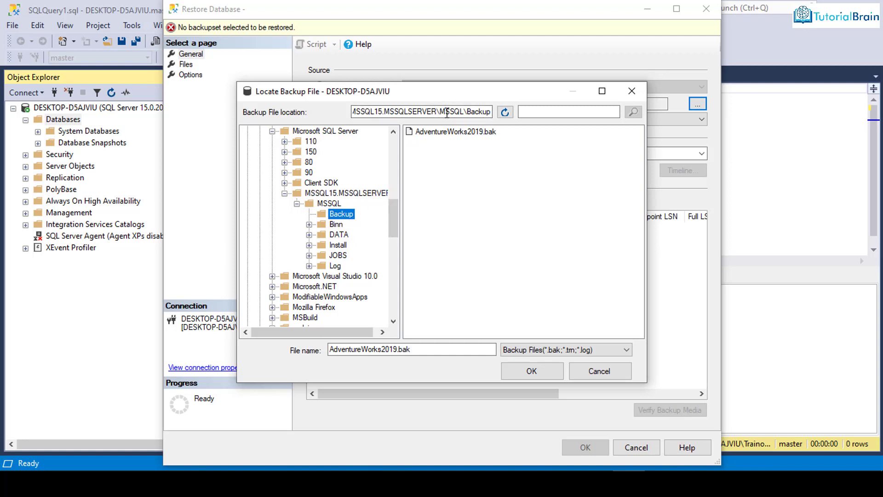
pyautogui.moveTo(525, 355)
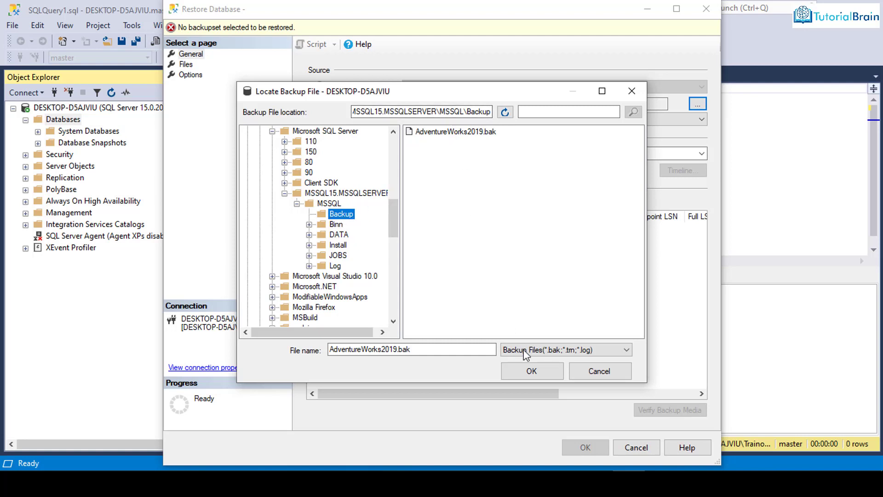
pyautogui.click(530, 370)
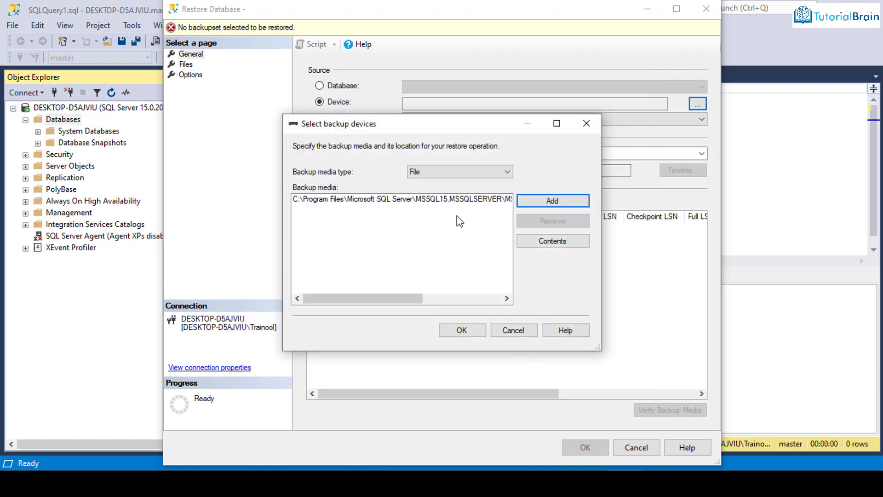
# Step: Pick the AdventureWorks2019.bak media entry and confirm the backup devices
pyautogui.click(402, 198)
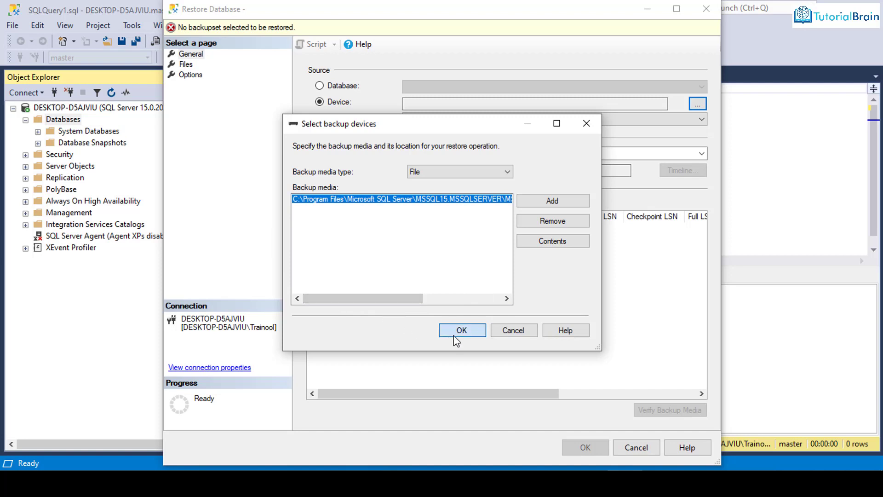
pyautogui.click(461, 330)
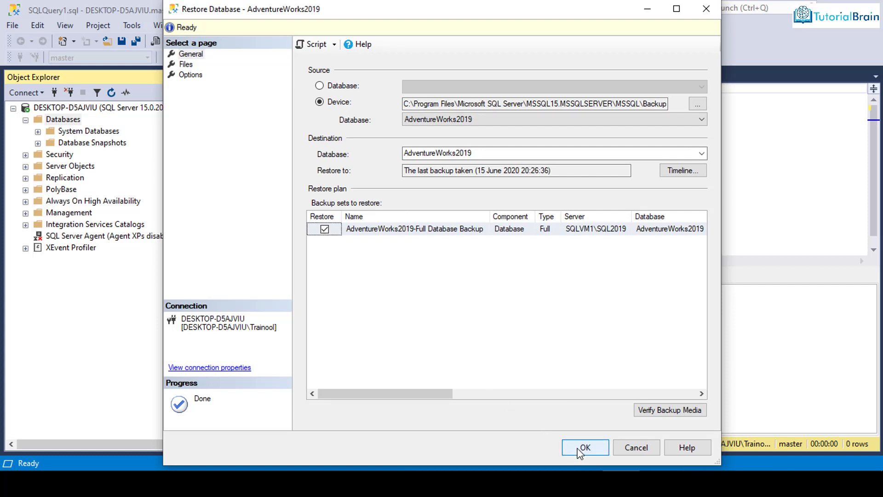
# Step: Run the AdventureWorks2019 restore and dismiss the success message
pyautogui.click(584, 447)
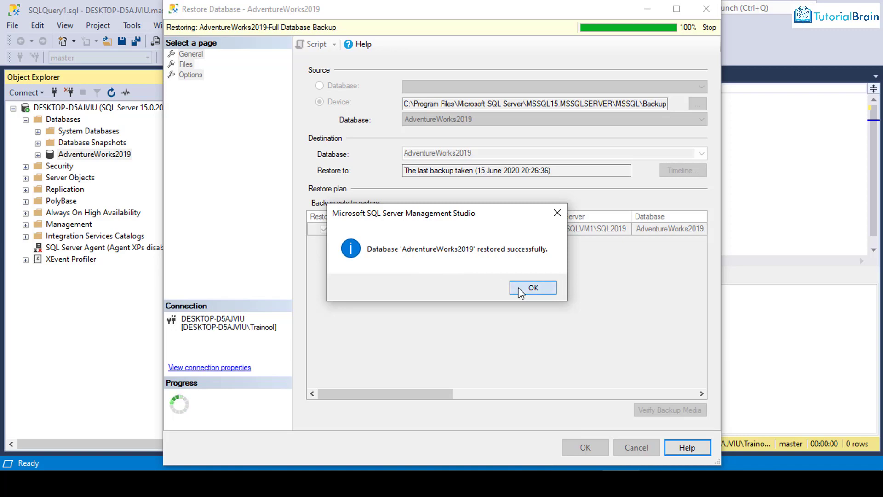
pyautogui.click(531, 287)
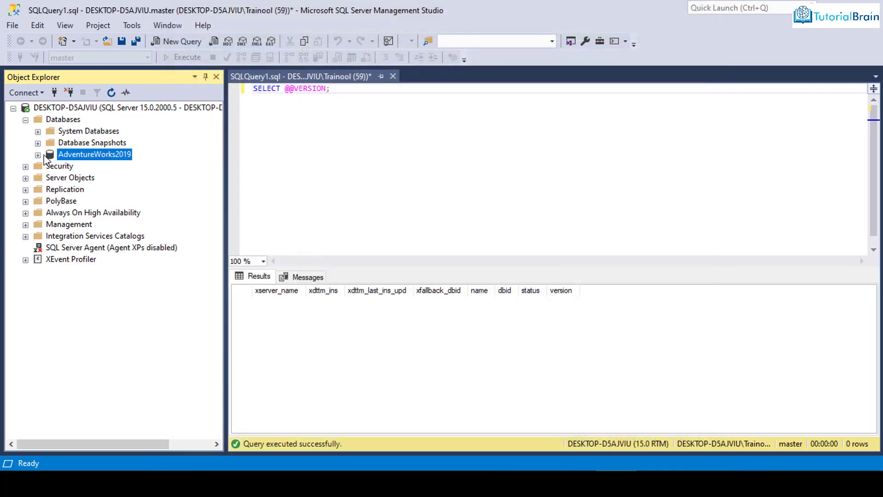